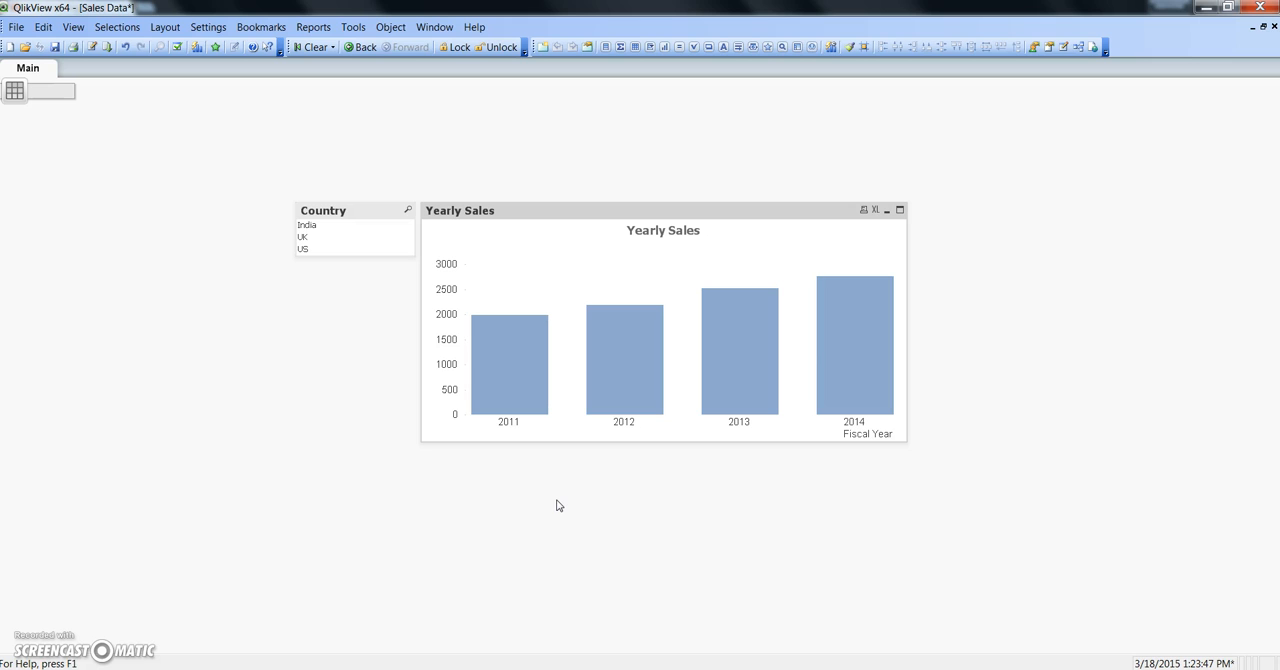
mouse_move(575, 218)
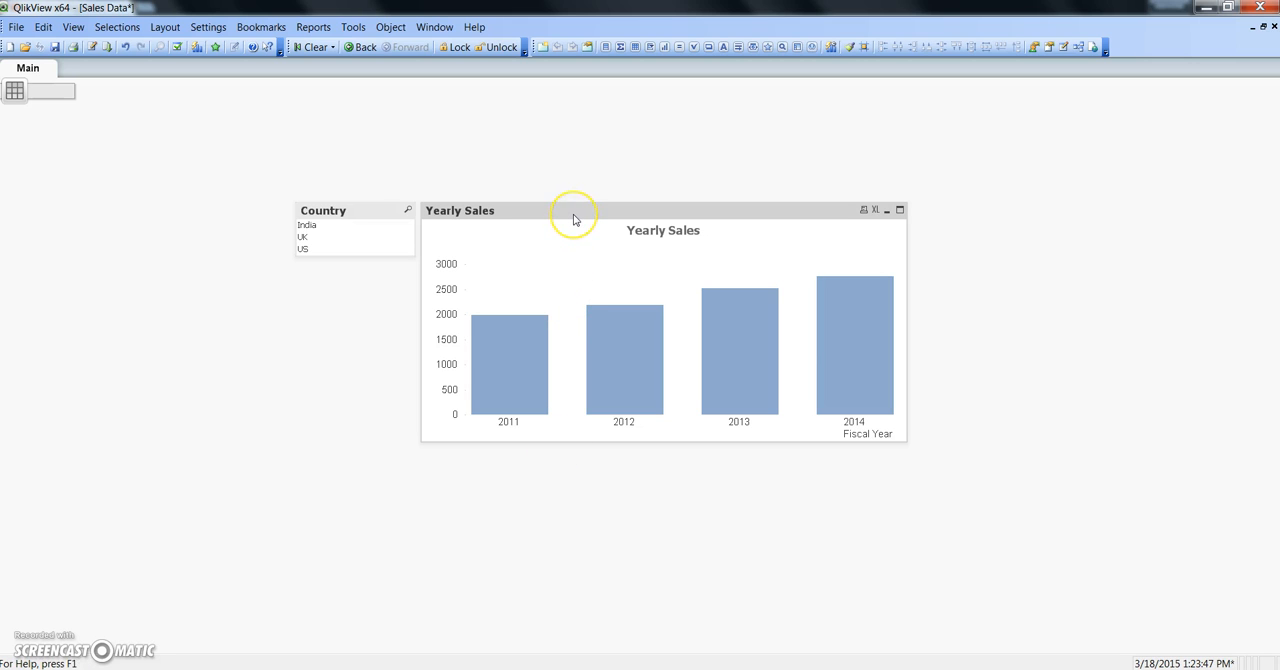
- Bring up the Yearly Sales chart's context menu to set the all-country reference
right_click(575, 220)
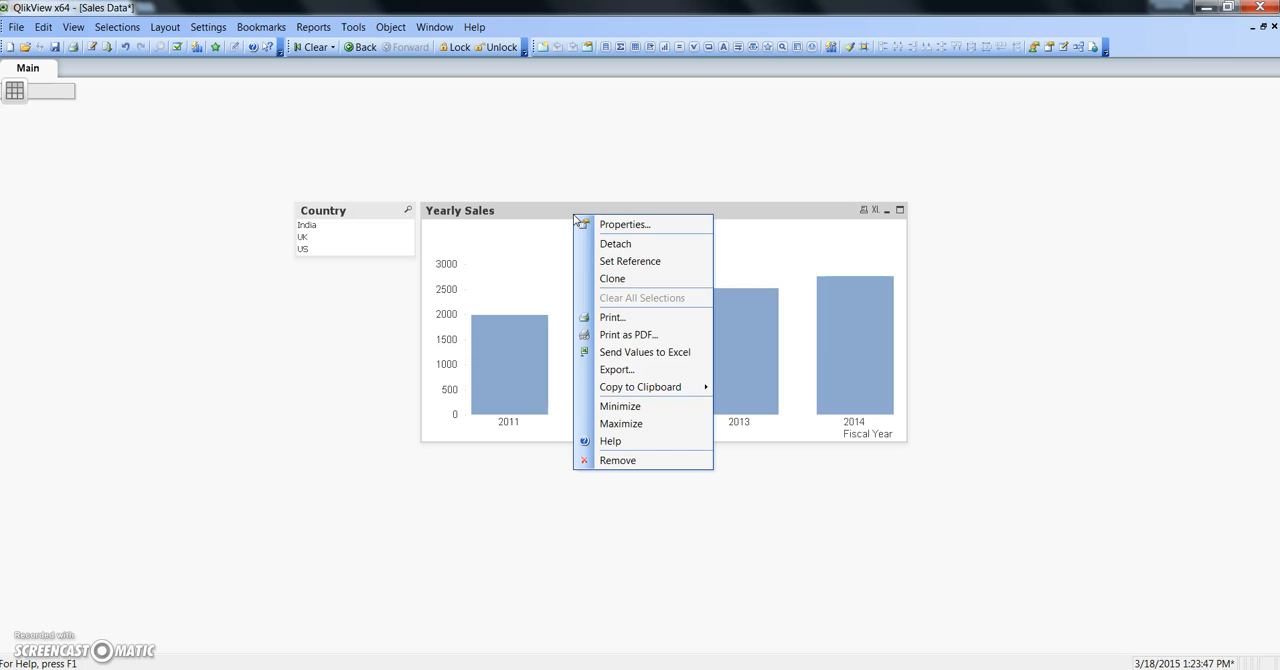
mouse_move(619, 266)
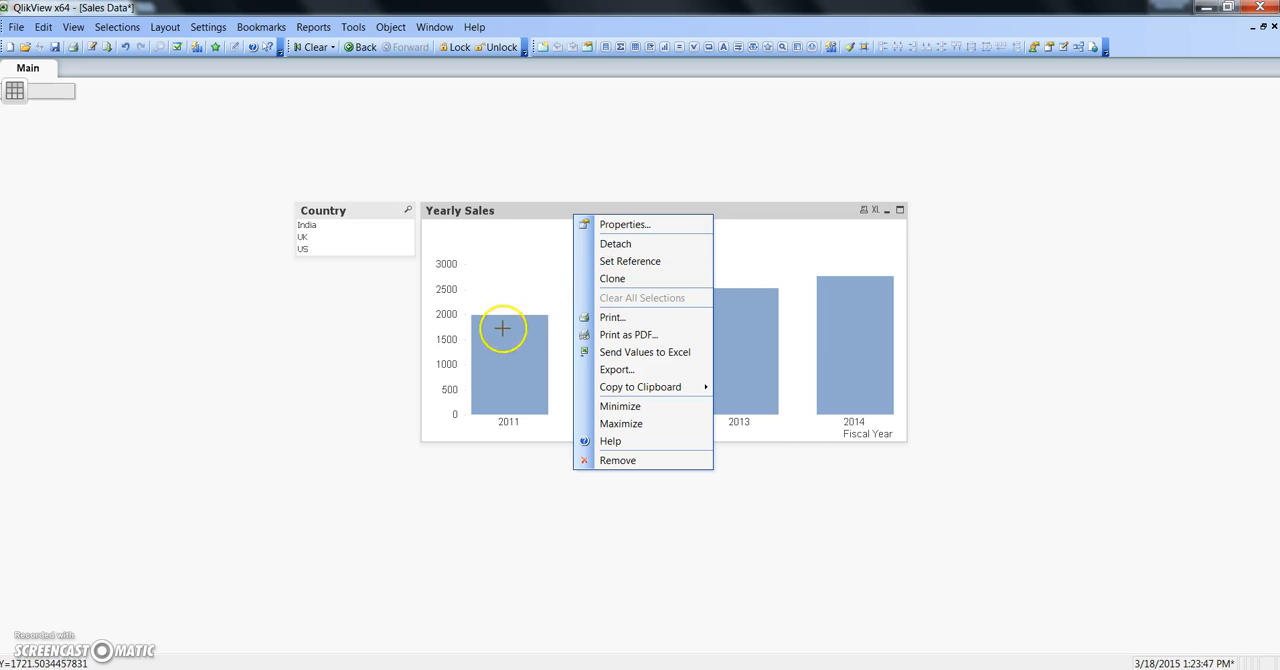
mouse_move(378, 248)
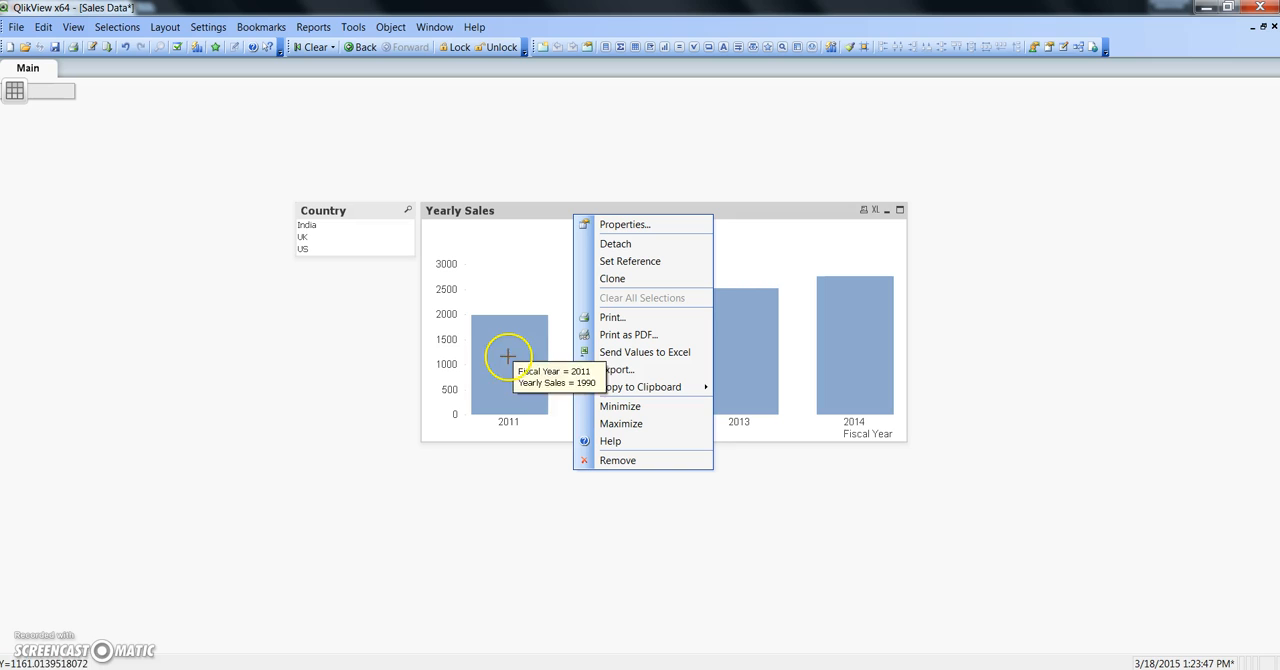
mouse_move(530, 378)
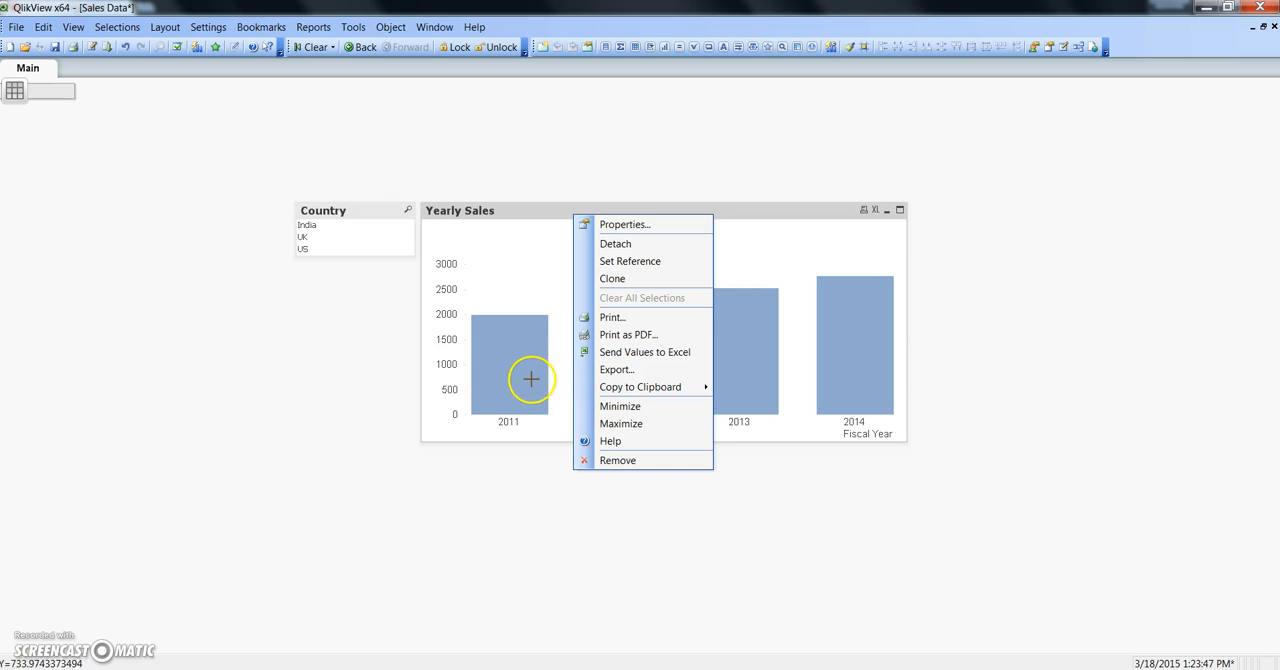
mouse_move(782, 393)
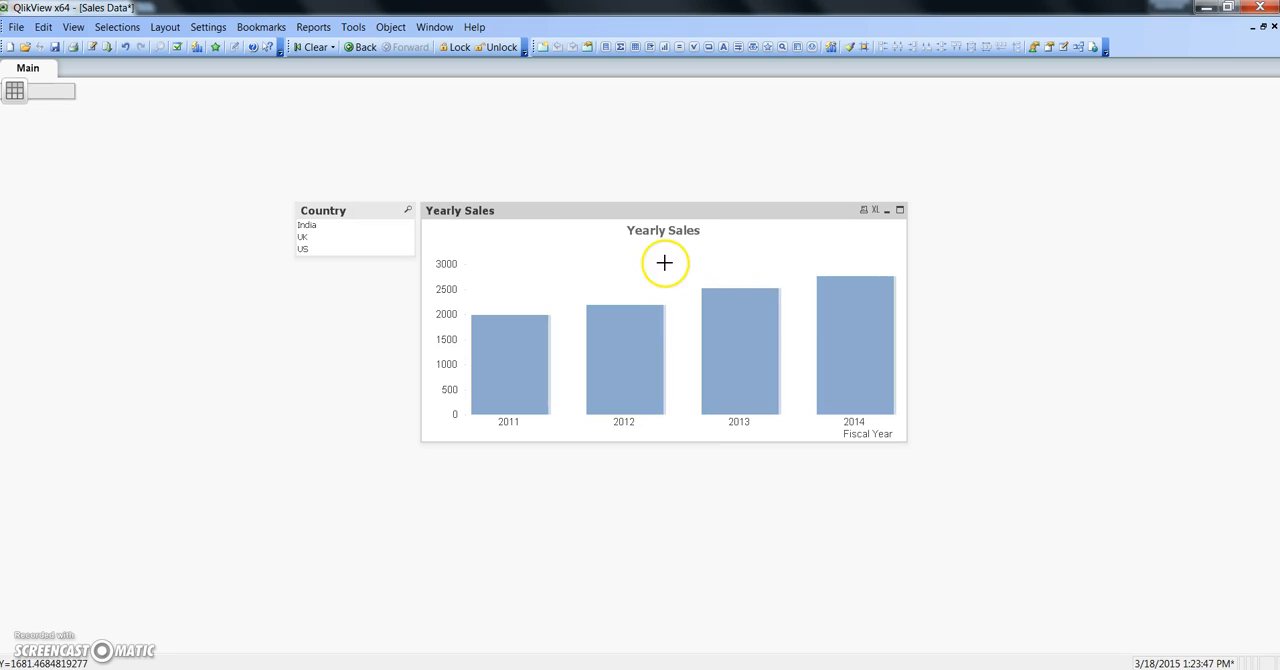
mouse_move(549, 357)
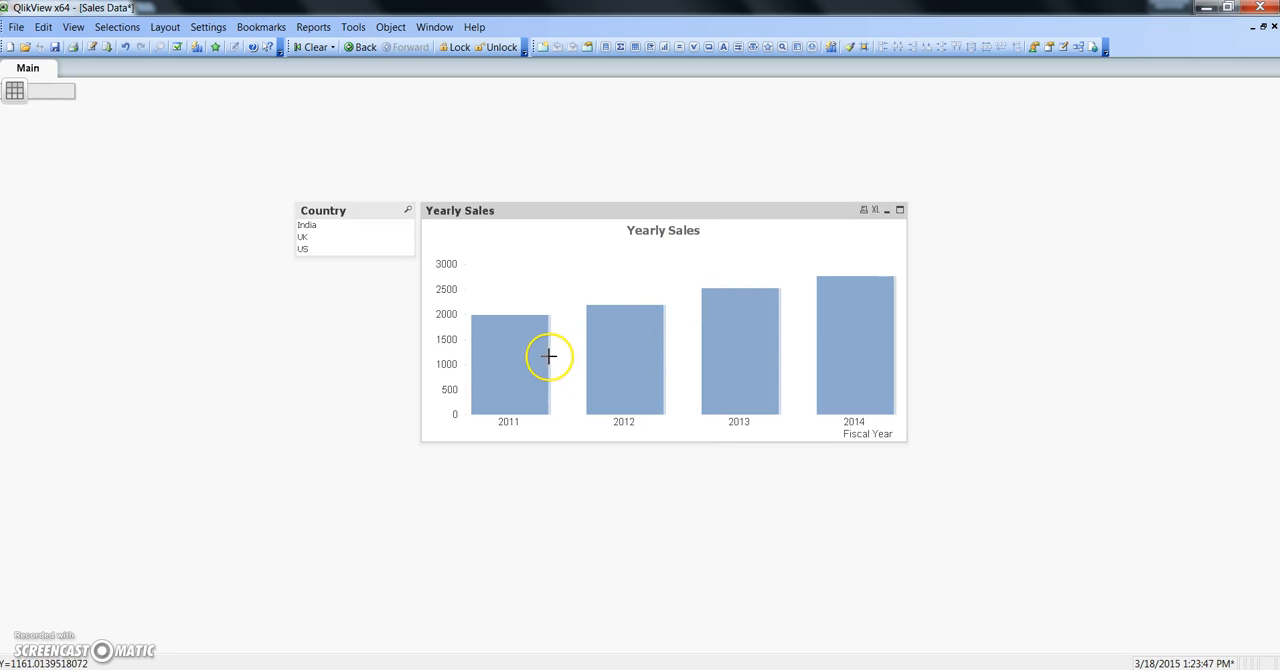
mouse_move(551, 351)
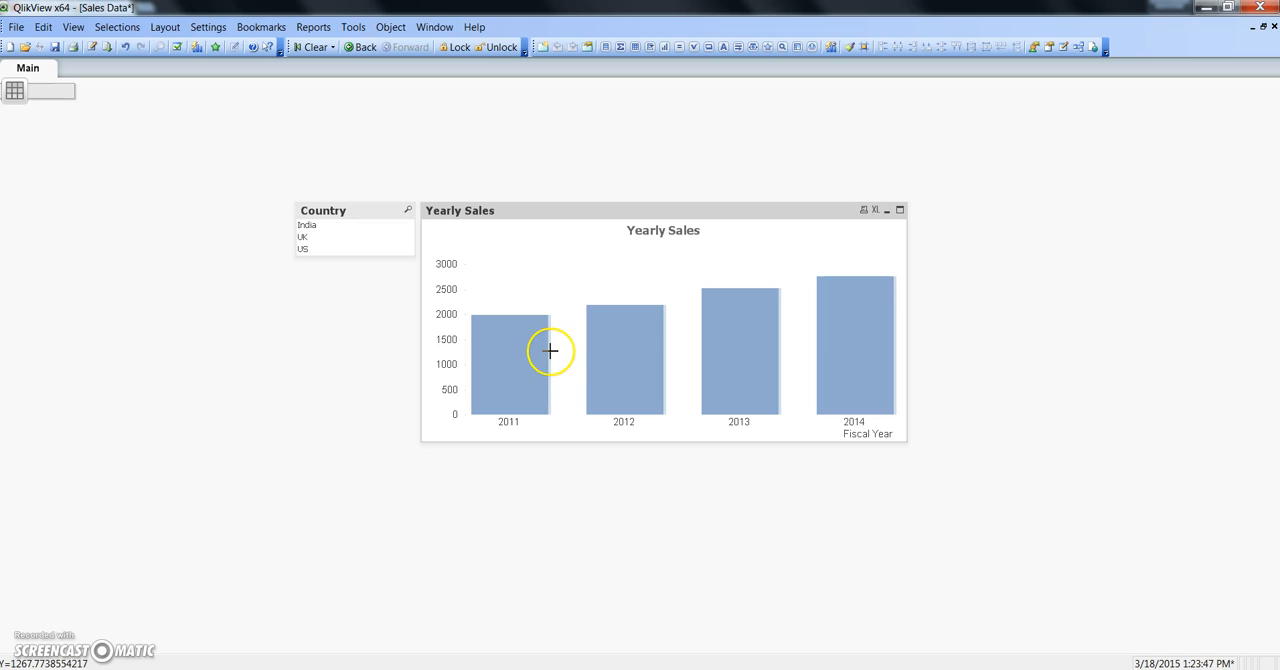
mouse_move(537, 357)
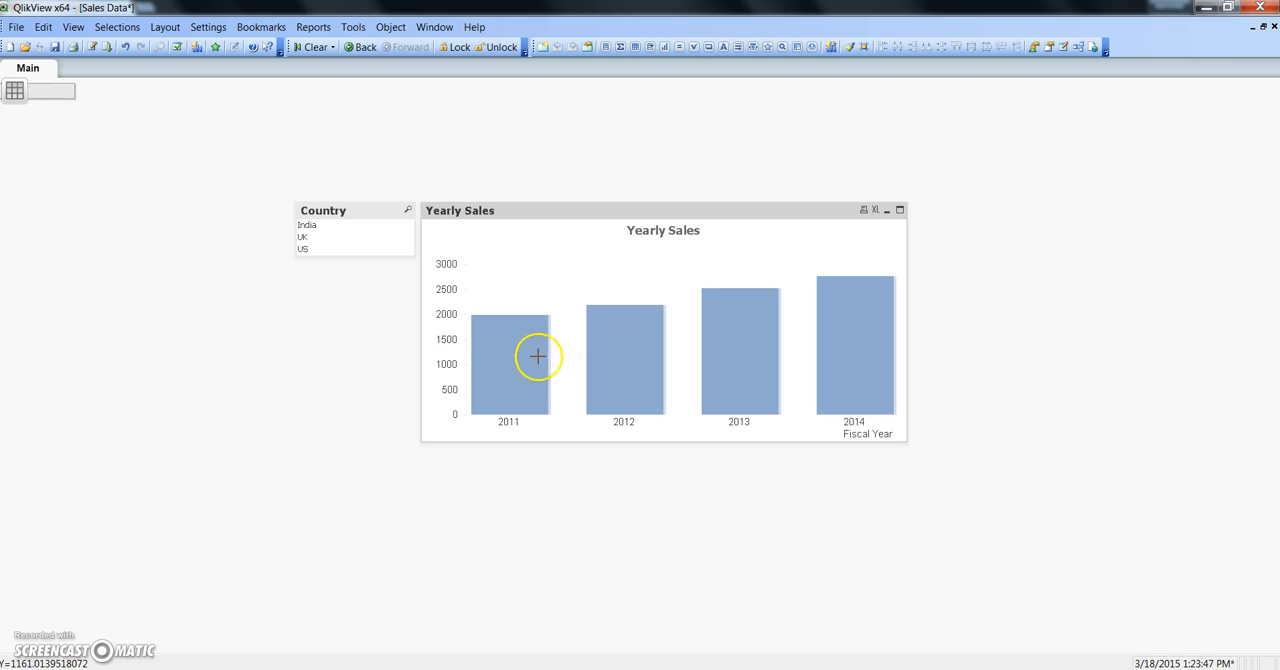
mouse_move(526, 363)
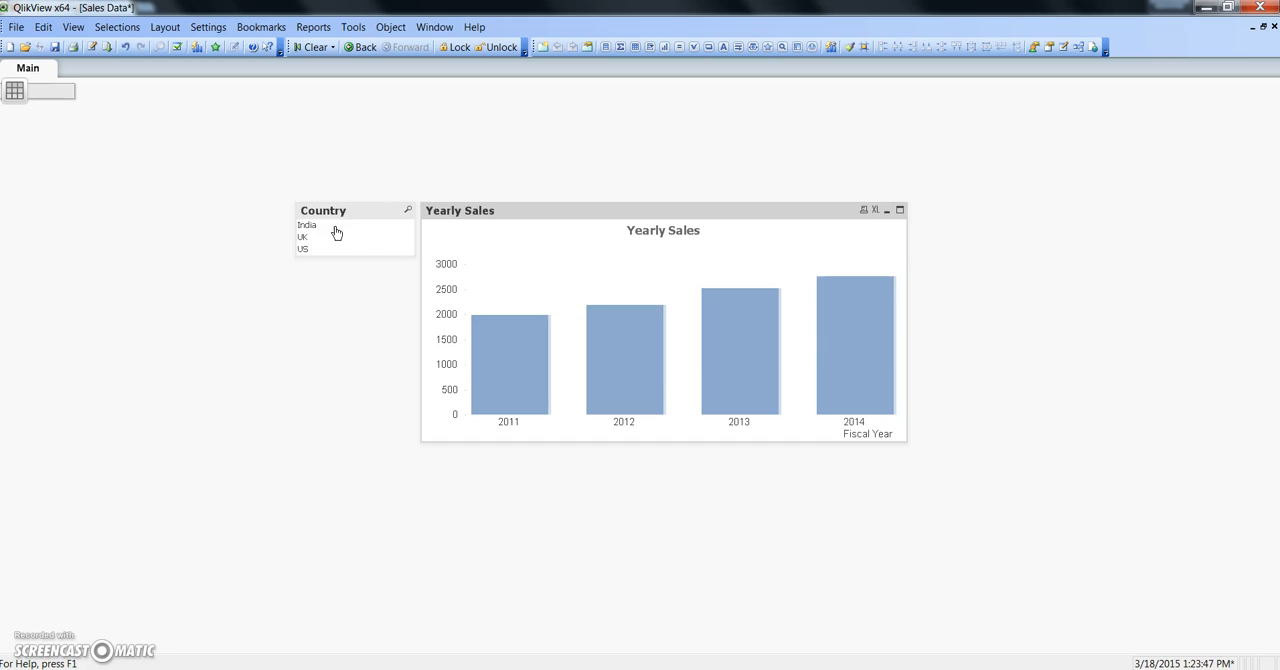
- Select India, then UK, then US in the Country list box to compare against reference bars
click(307, 224)
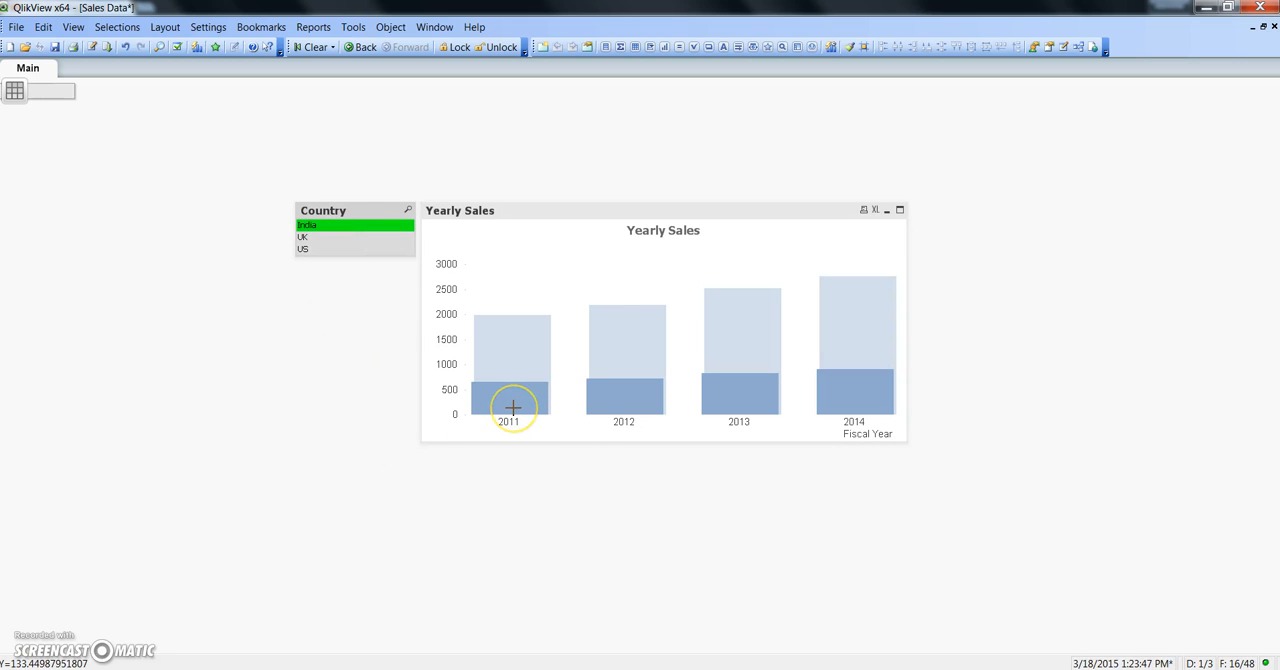
mouse_move(519, 351)
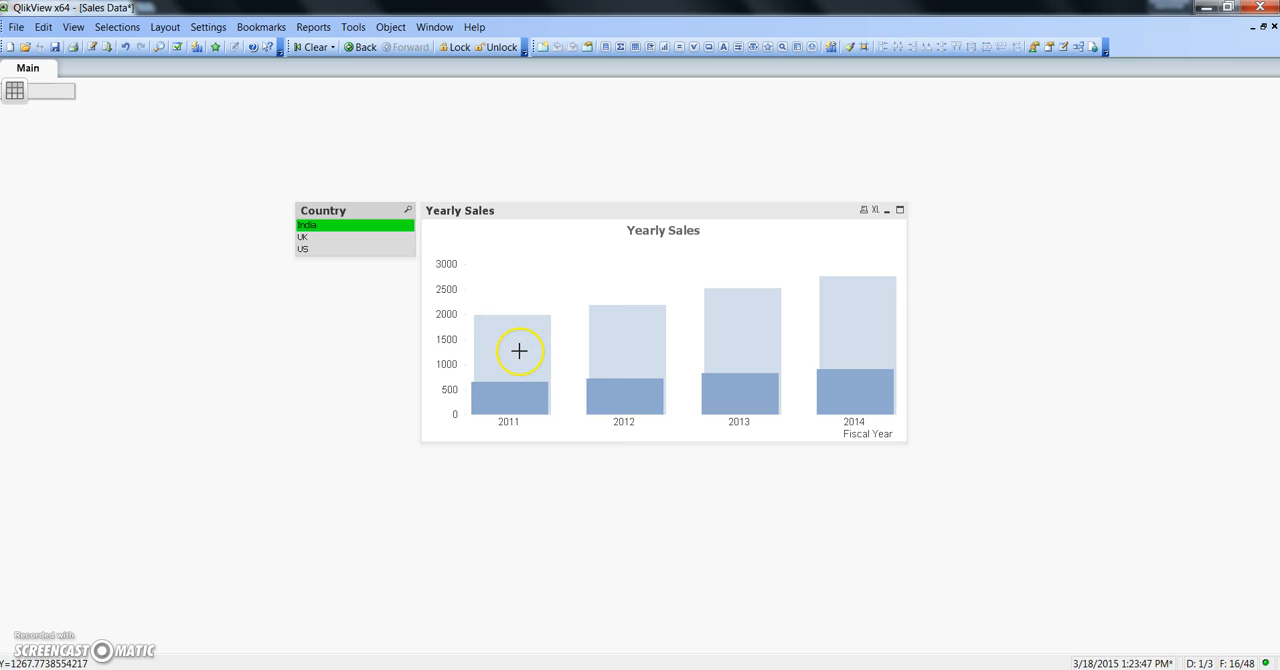
mouse_move(525, 351)
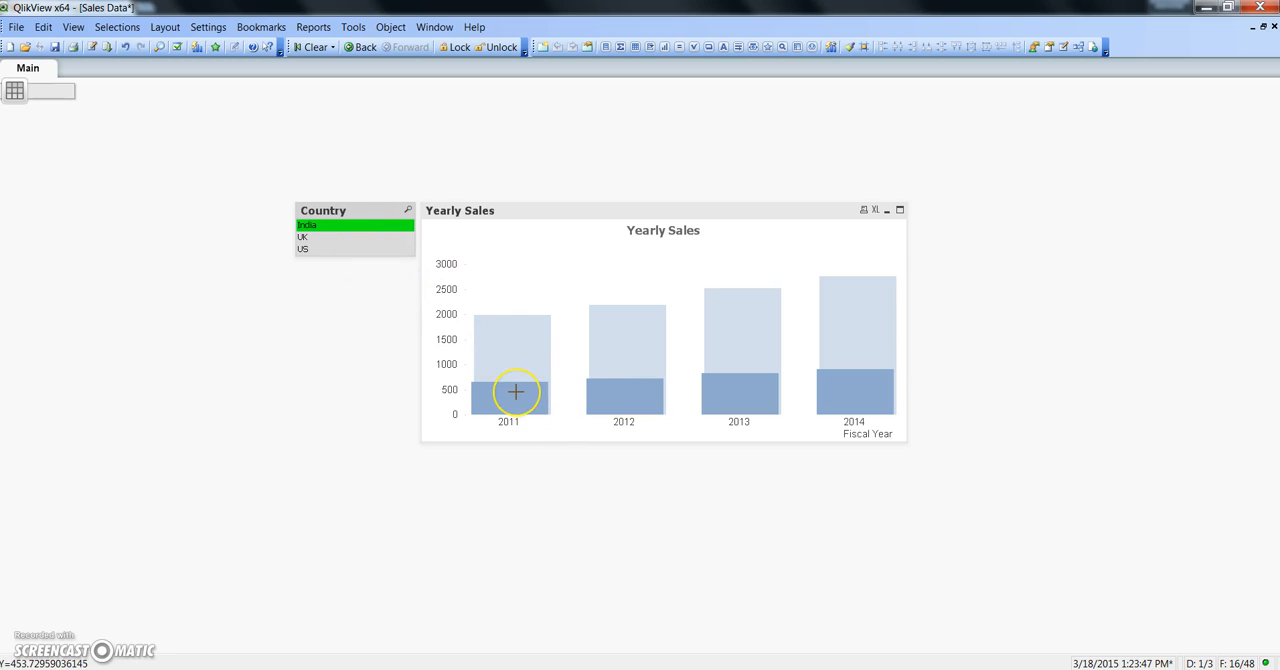
mouse_move(535, 397)
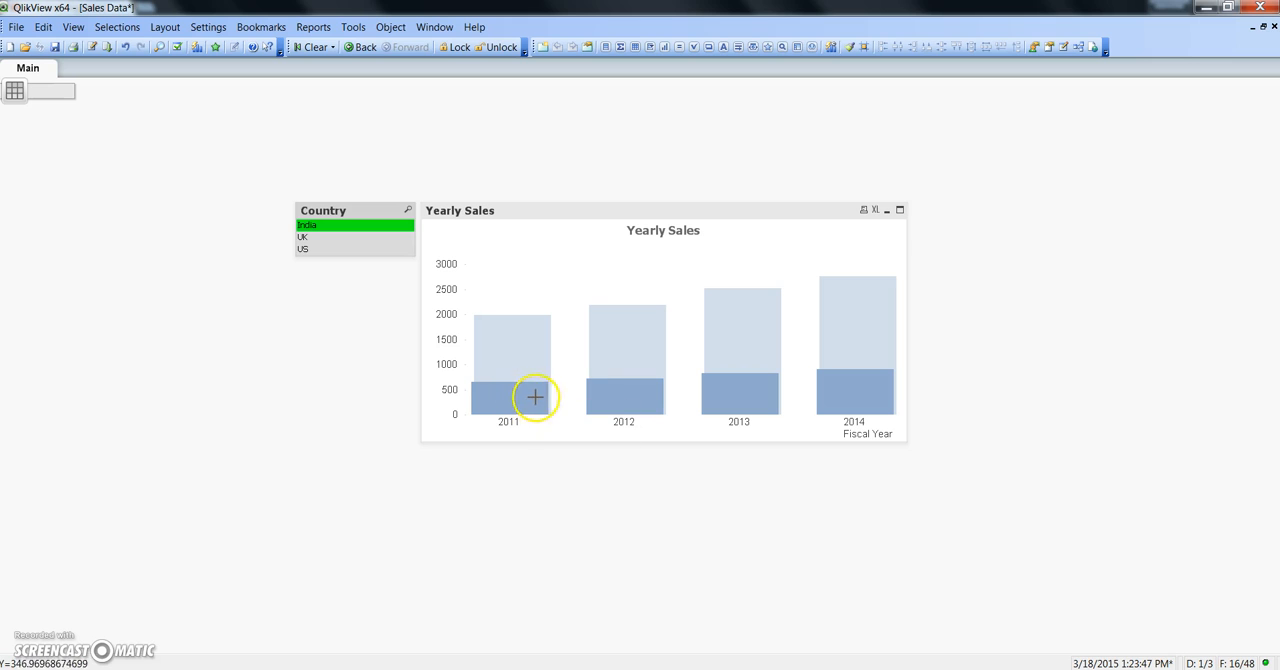
mouse_move(516, 357)
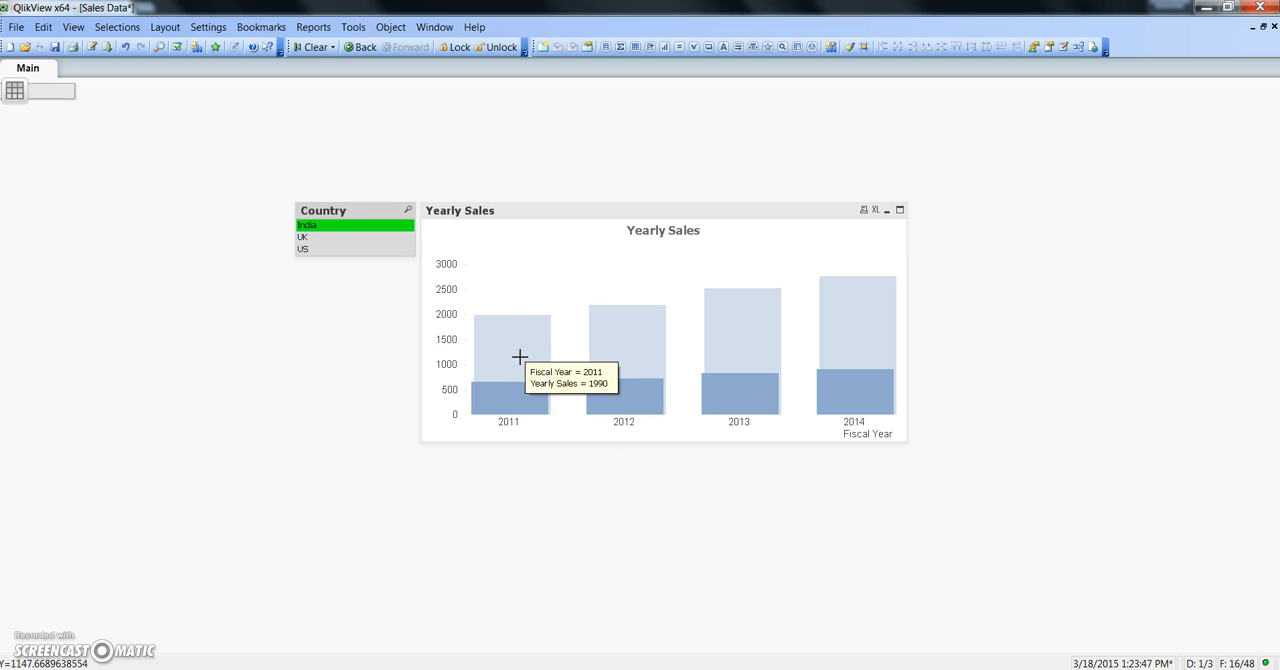
click(333, 237)
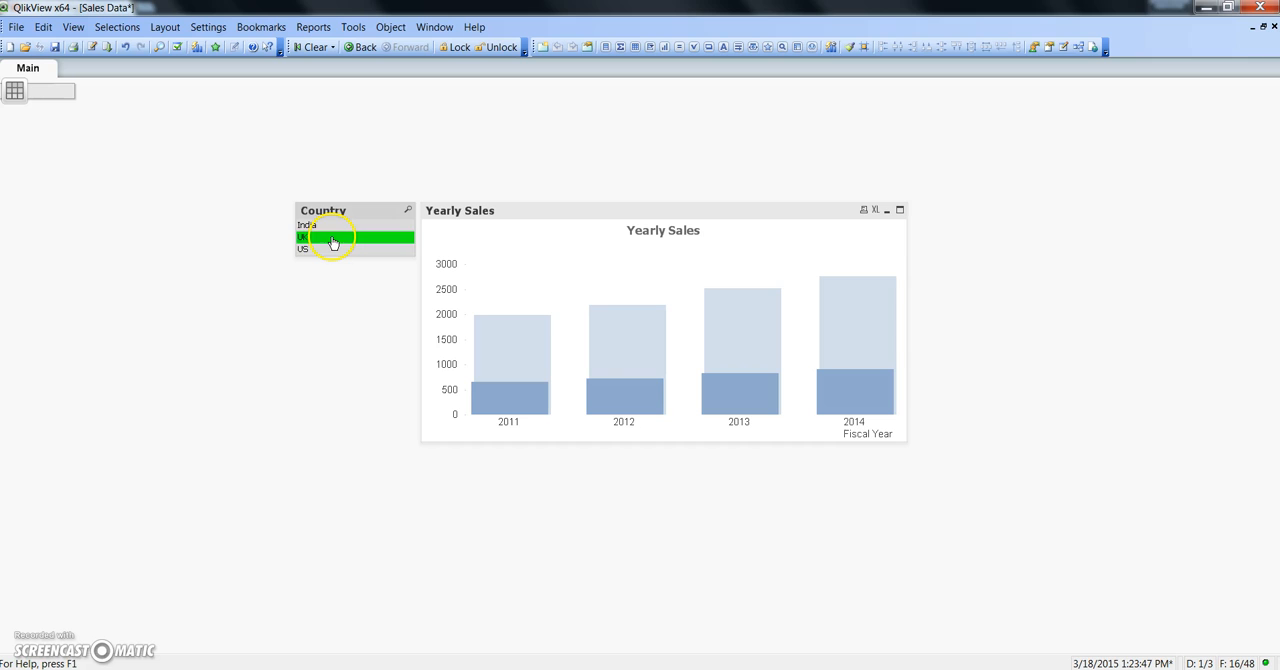
click(335, 250)
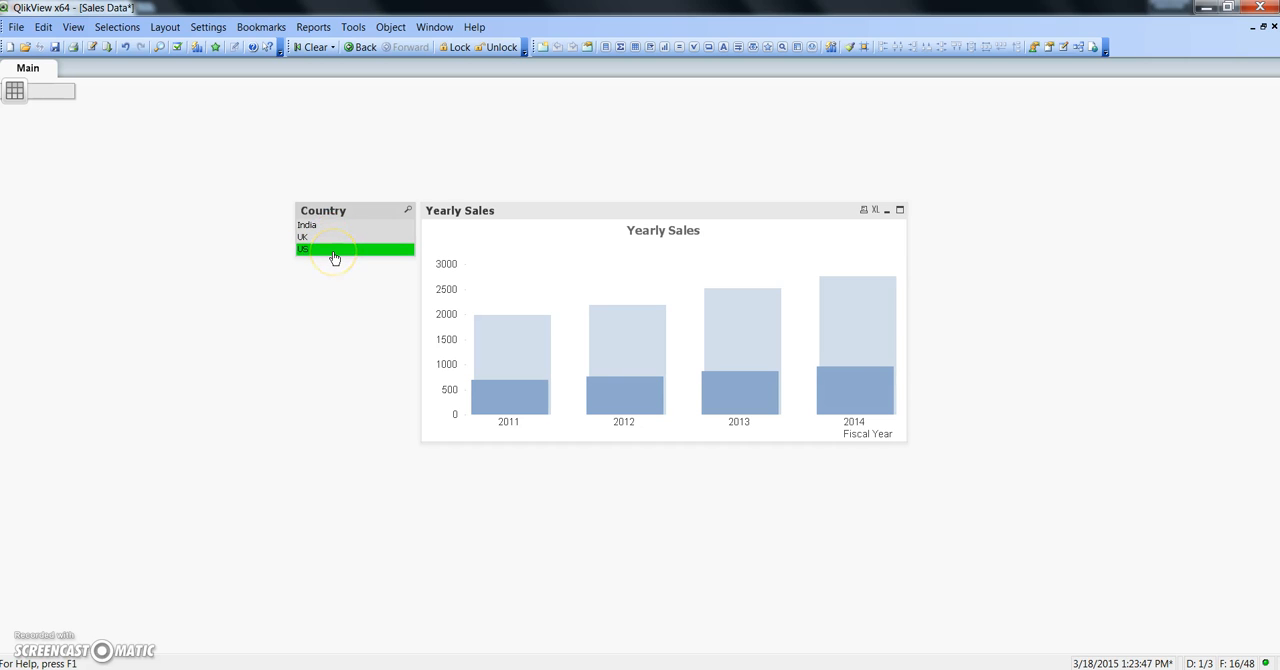
mouse_move(474, 313)
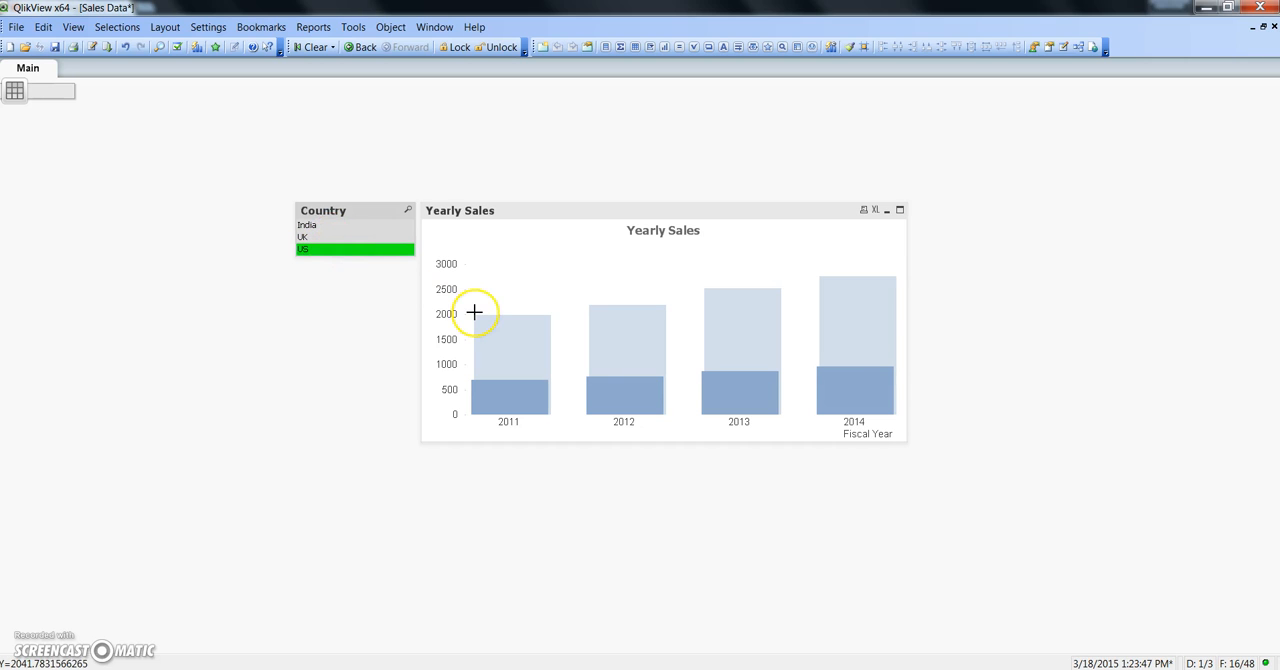
mouse_move(589, 318)
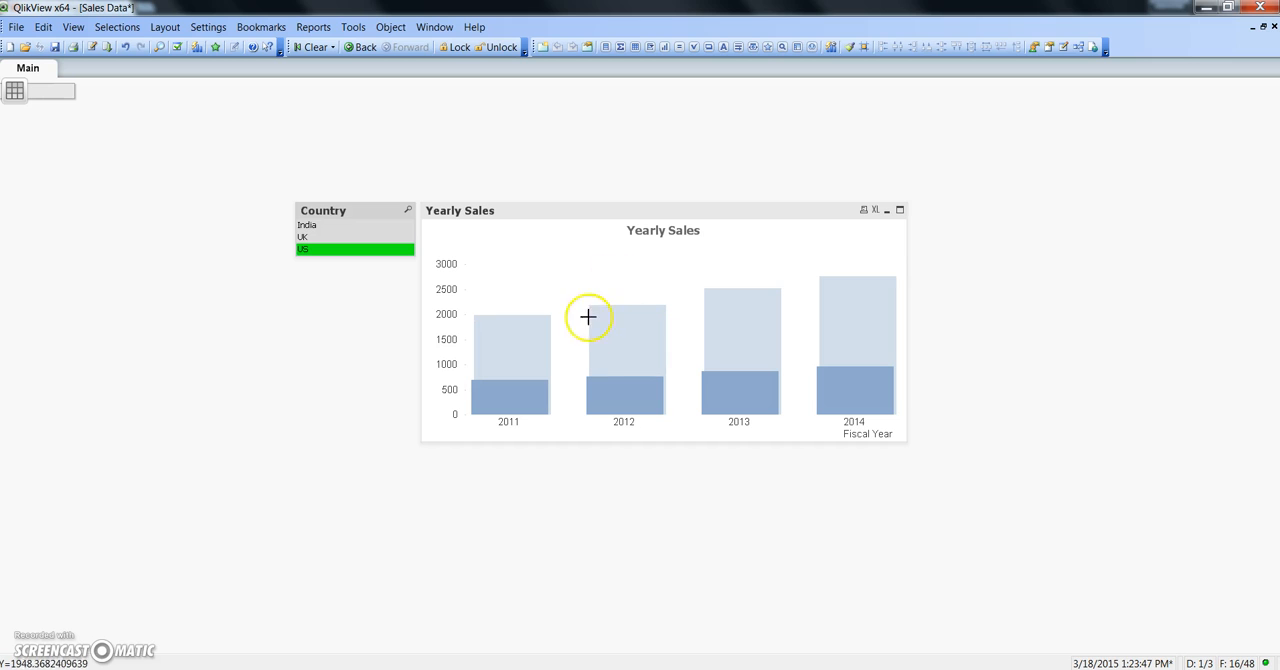
mouse_move(583, 327)
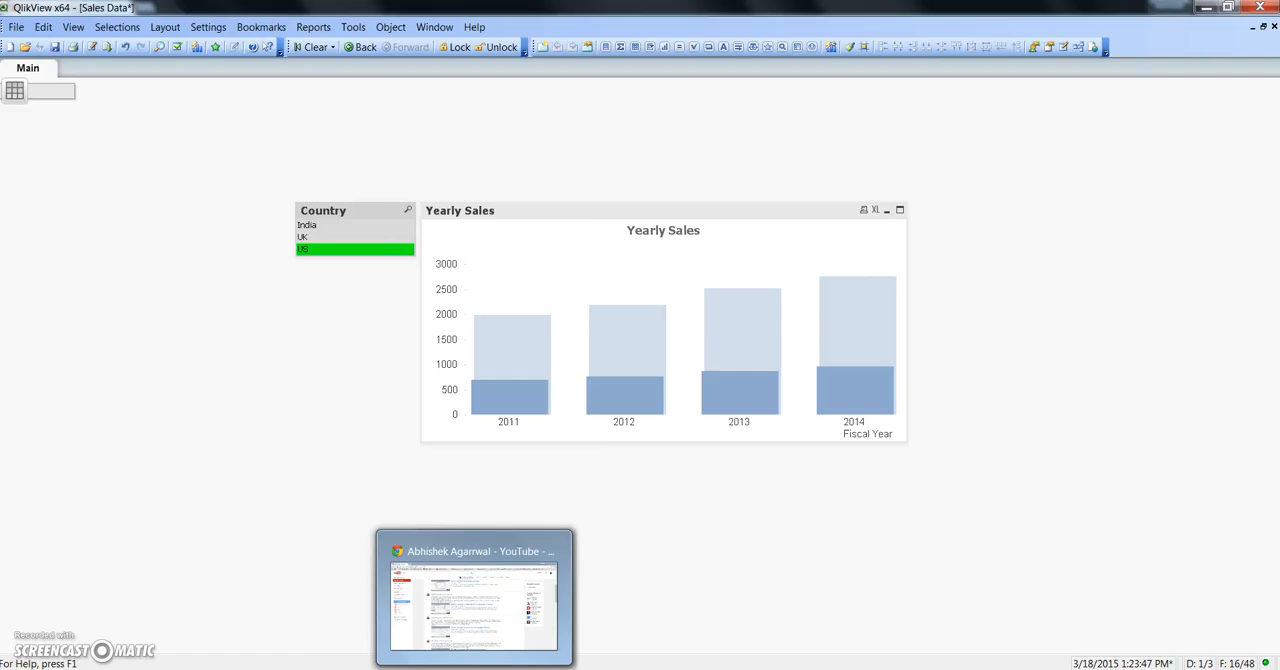
- Switch to the browser showing the YouTube channel's QlikView tutorial videos
click(473, 550)
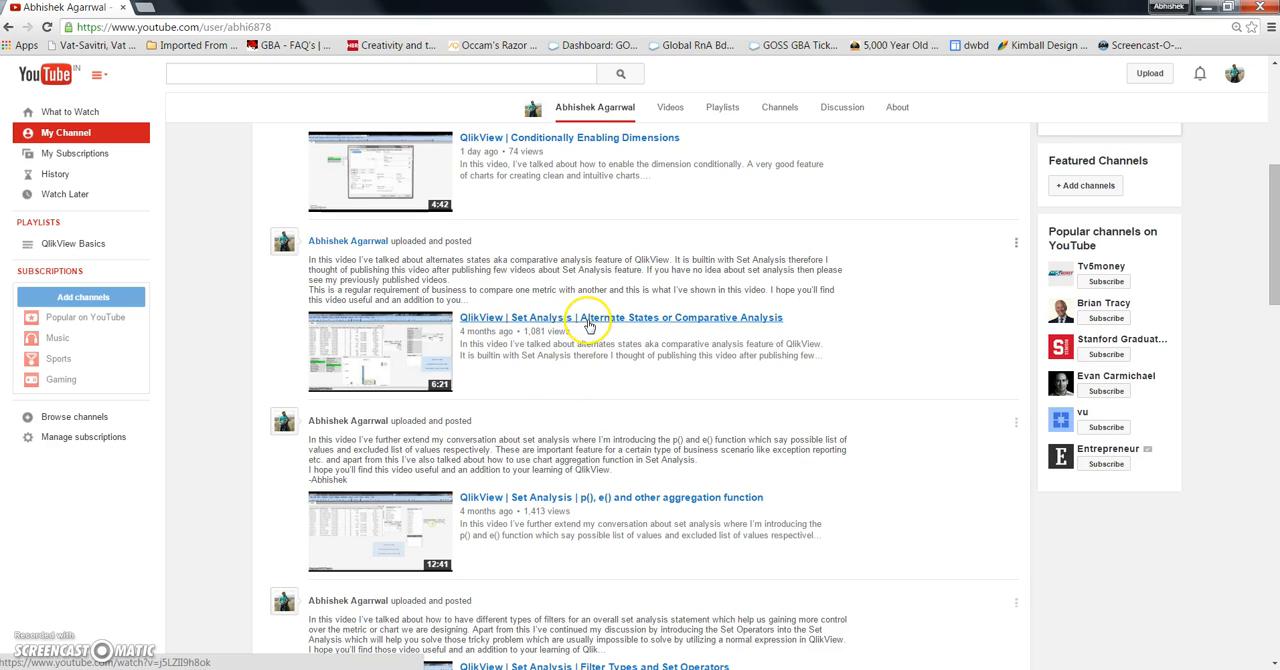
mouse_move(592, 322)
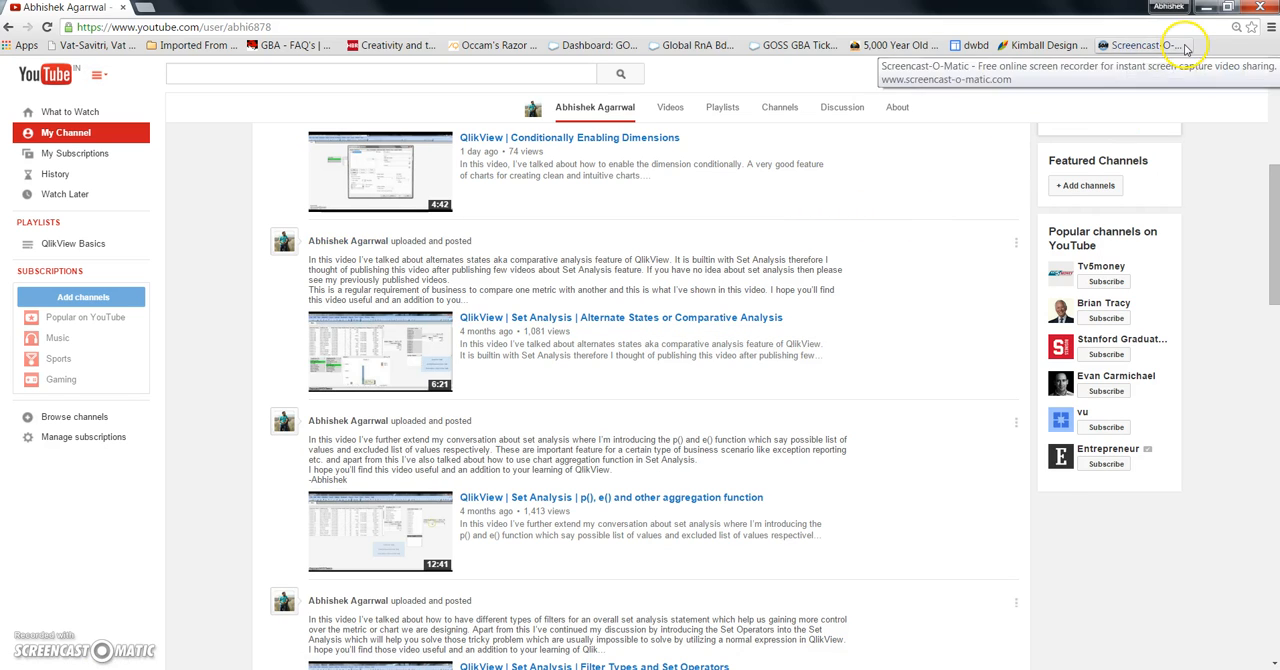
mouse_move(691, 322)
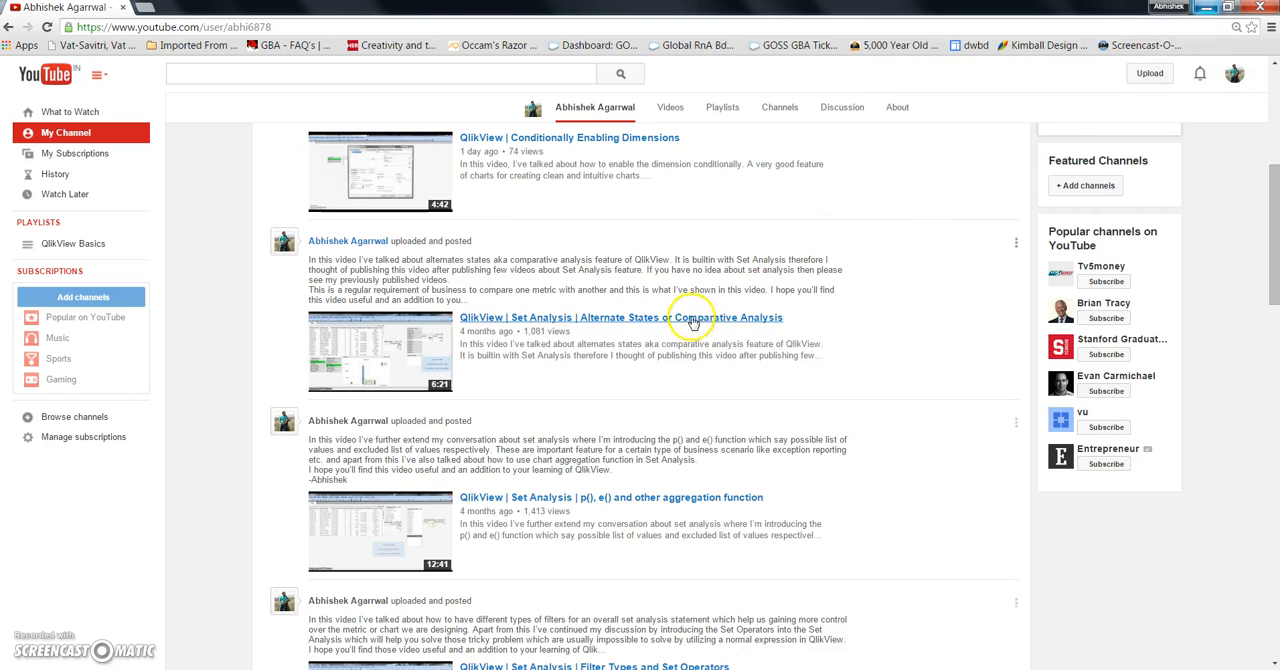
mouse_move(606, 299)
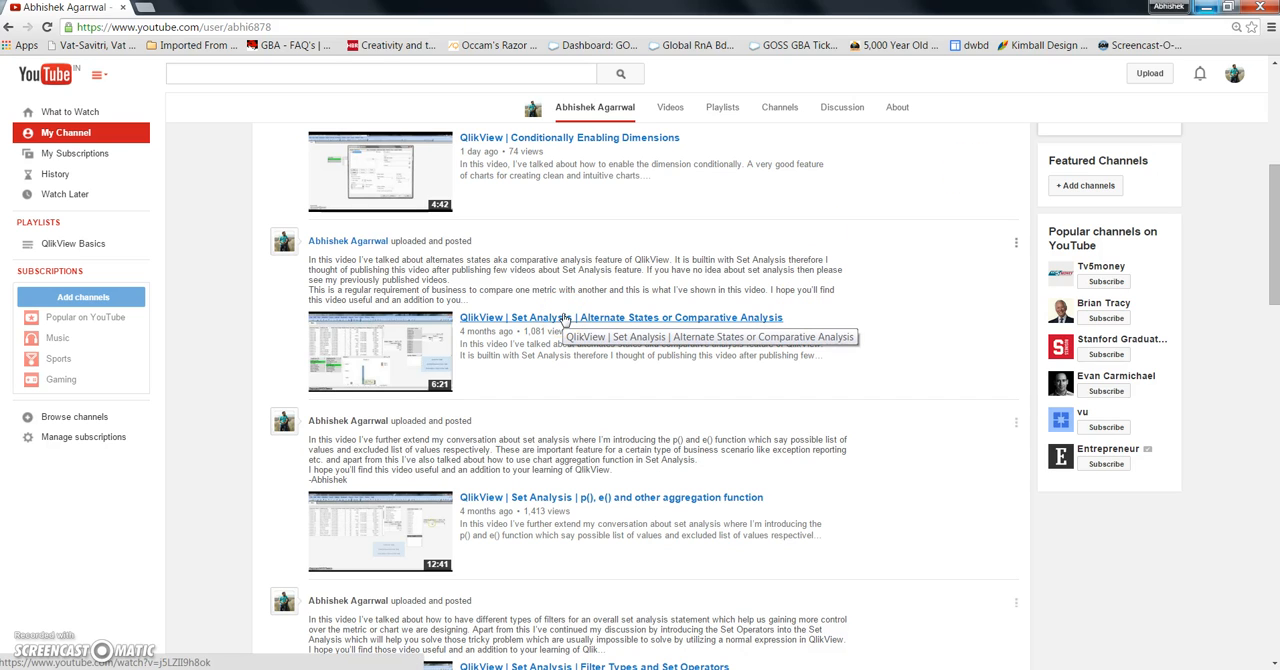
mouse_move(1017, 131)
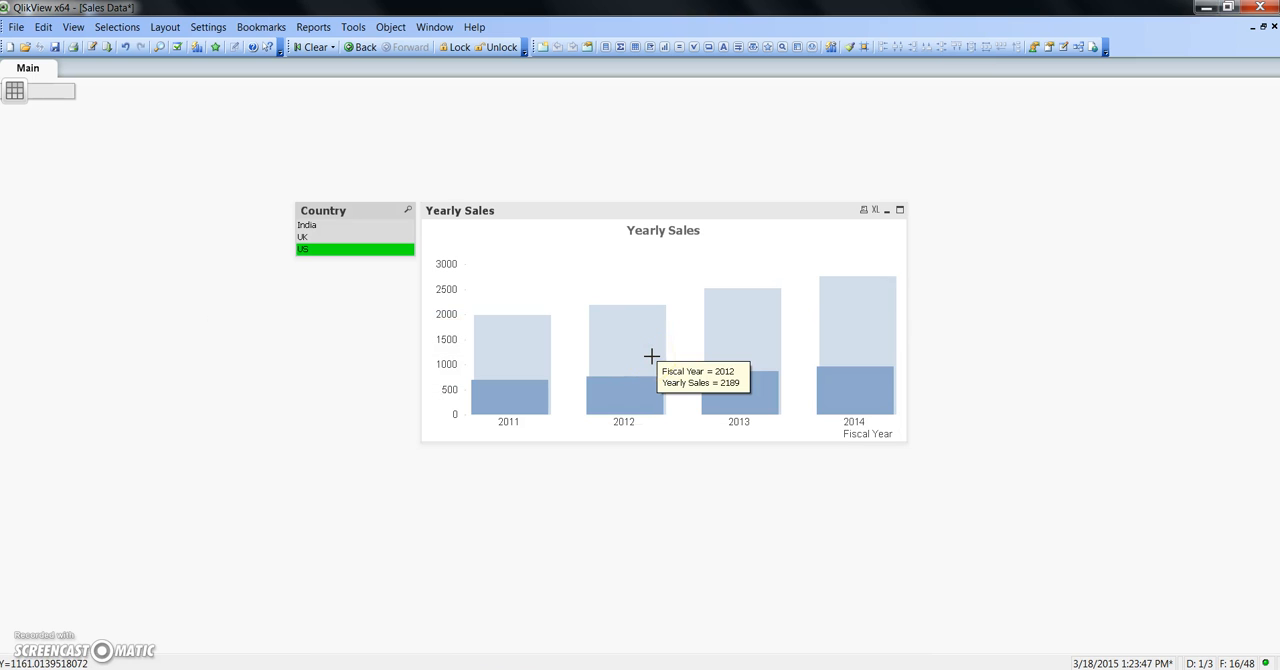
mouse_move(702, 382)
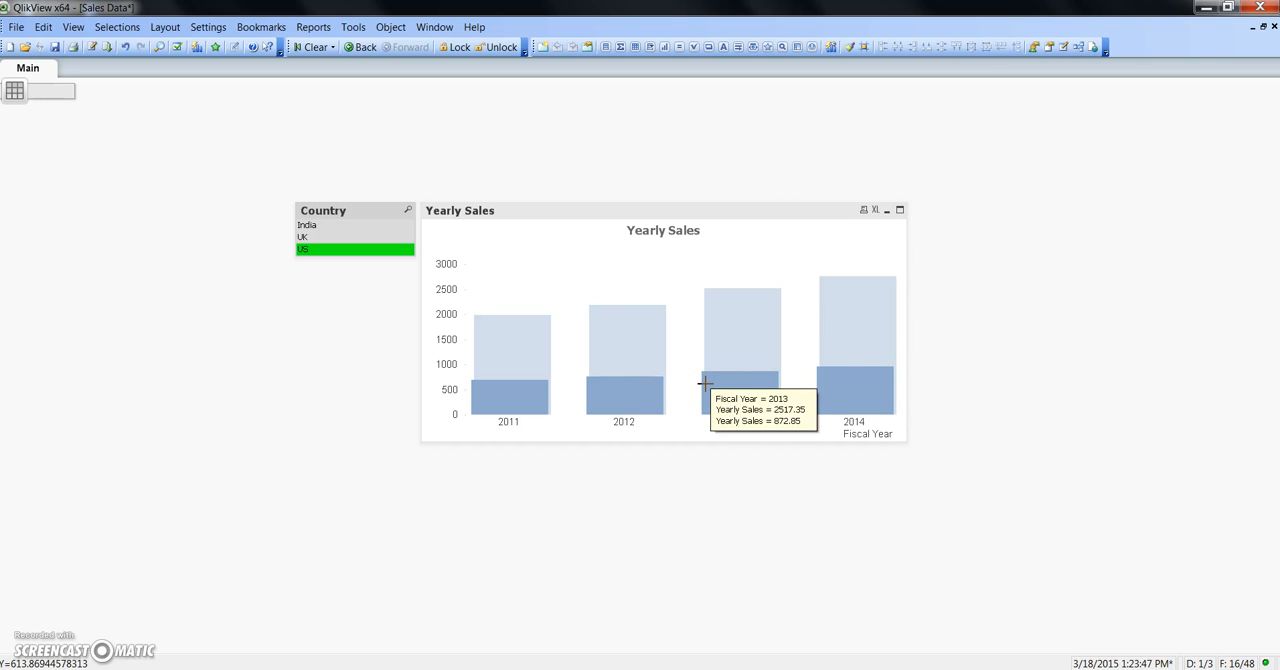
mouse_move(561, 243)
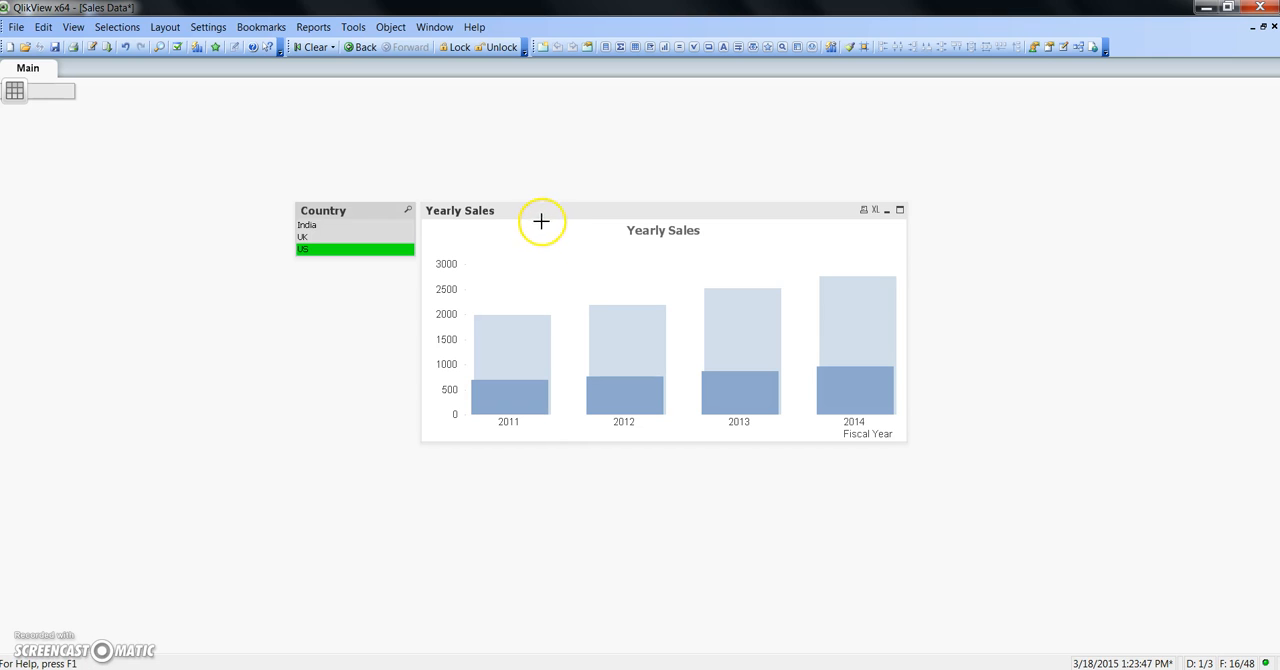
- Clear the Yearly Sales chart's reference from its context menu
right_click(542, 222)
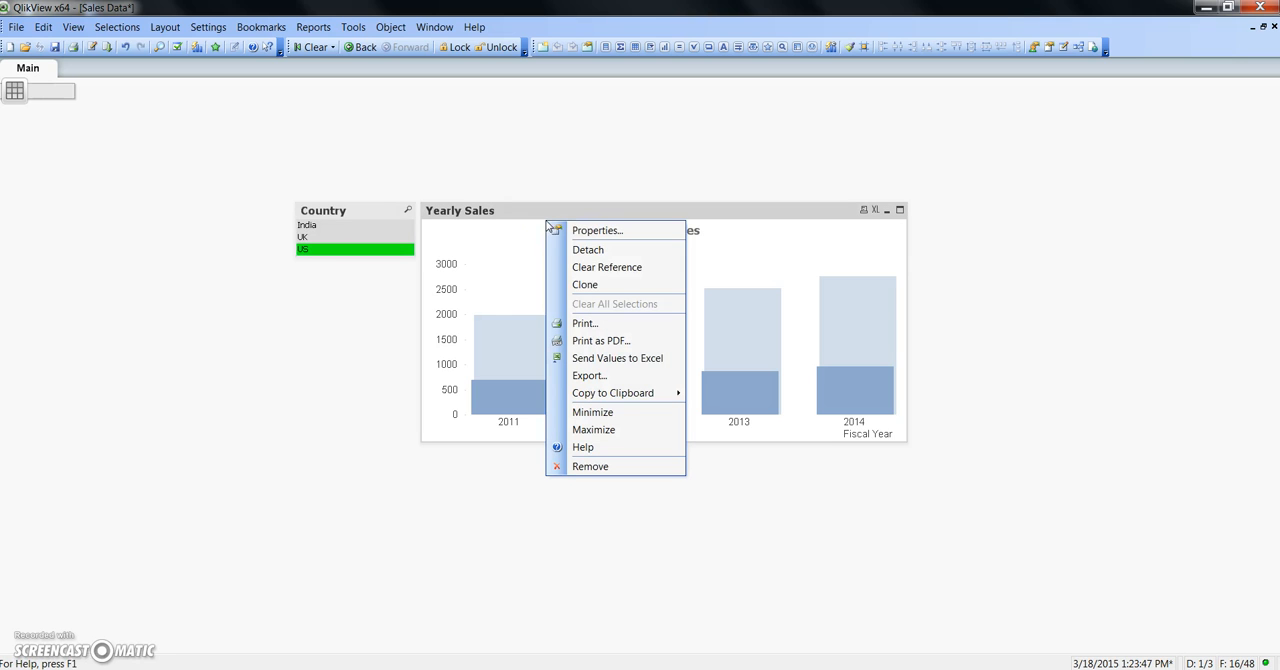
mouse_move(606, 267)
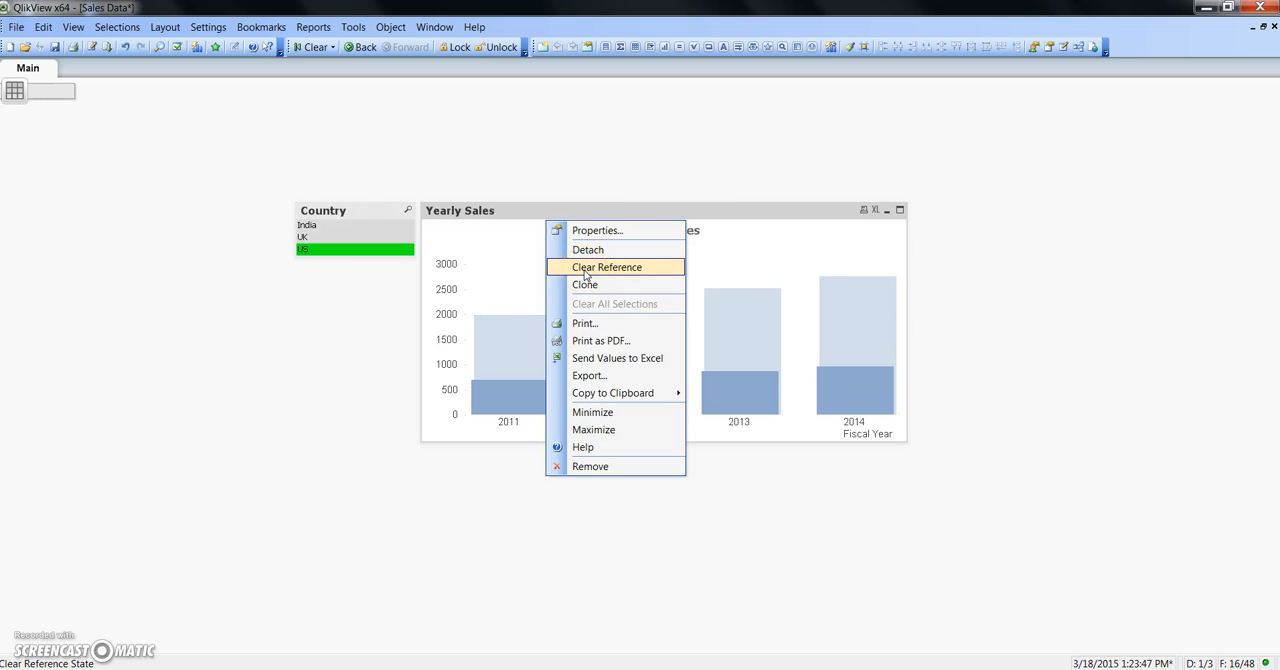
click(606, 267)
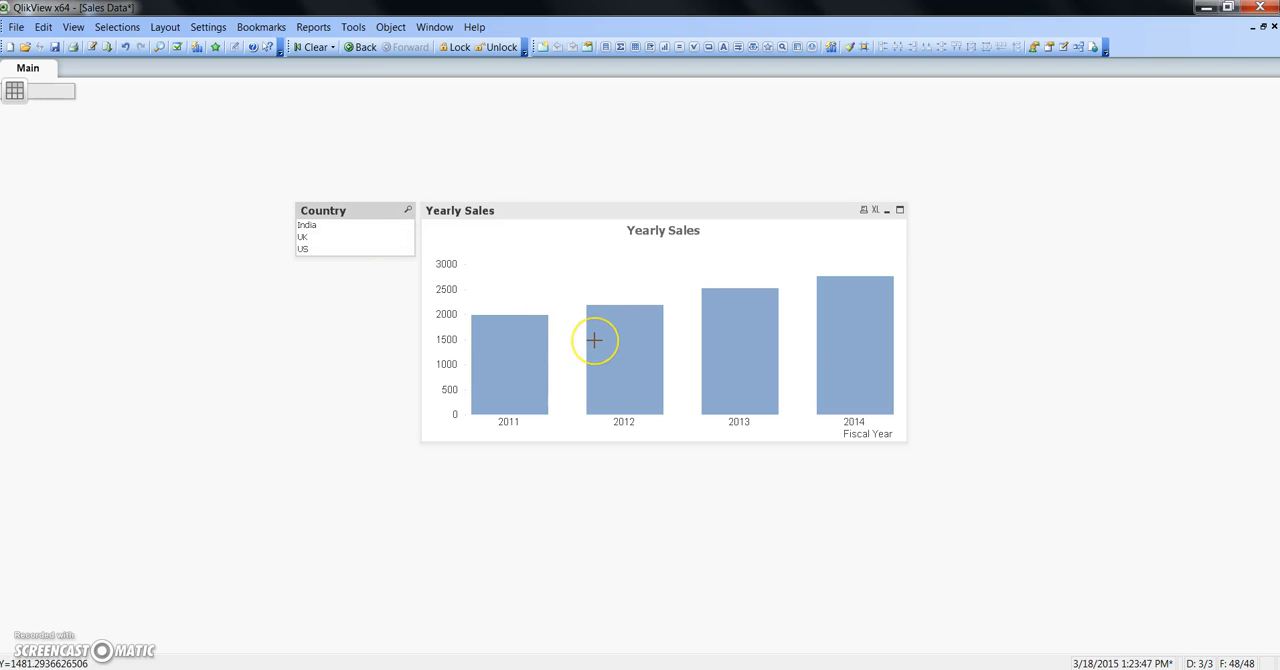
mouse_move(383, 234)
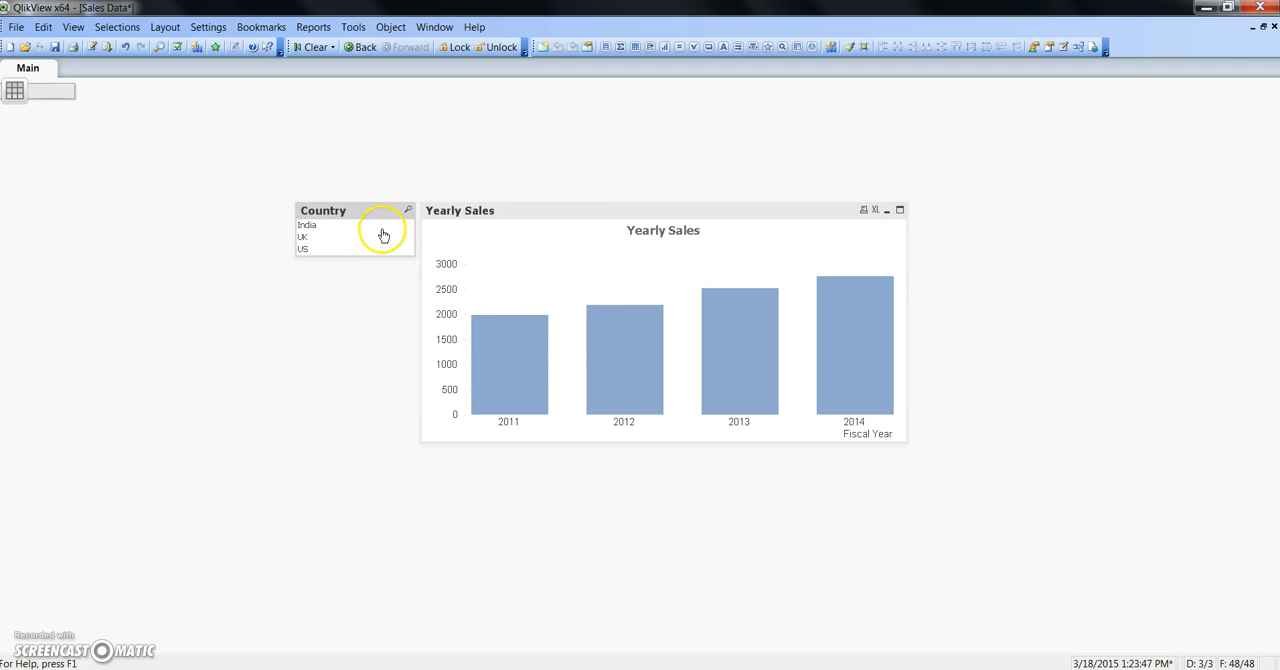
- Select UK, then US in the Country list, and bring up the chart's context menu
click(355, 237)
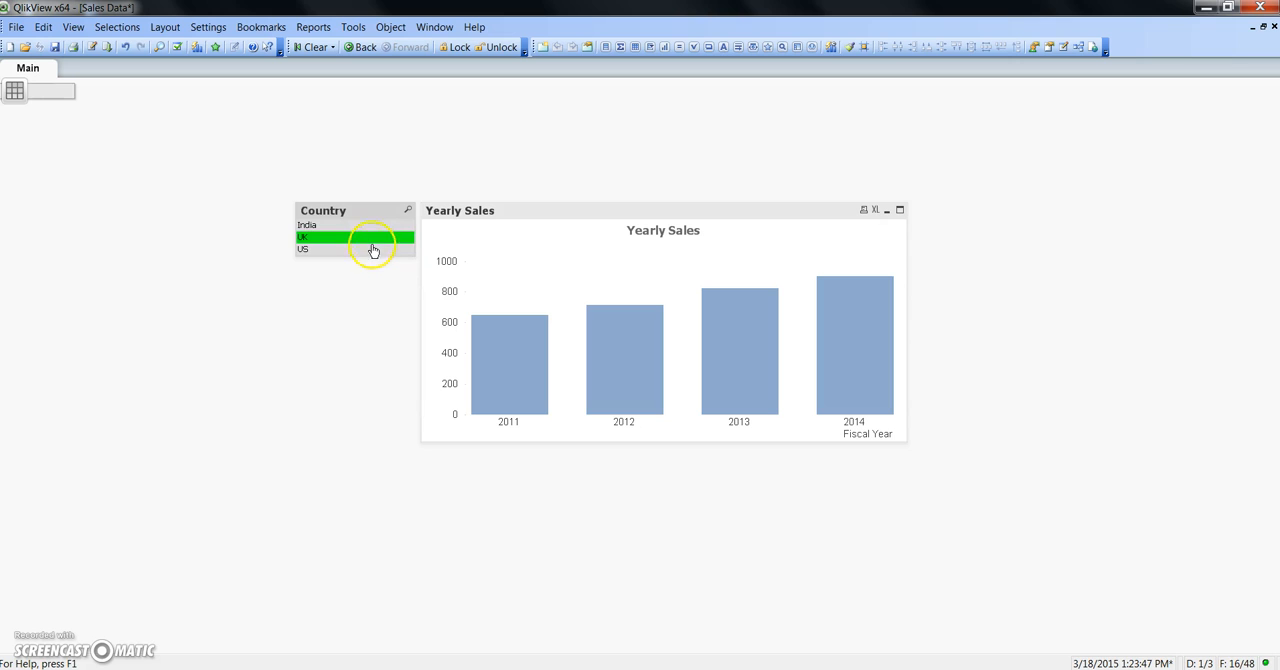
click(340, 249)
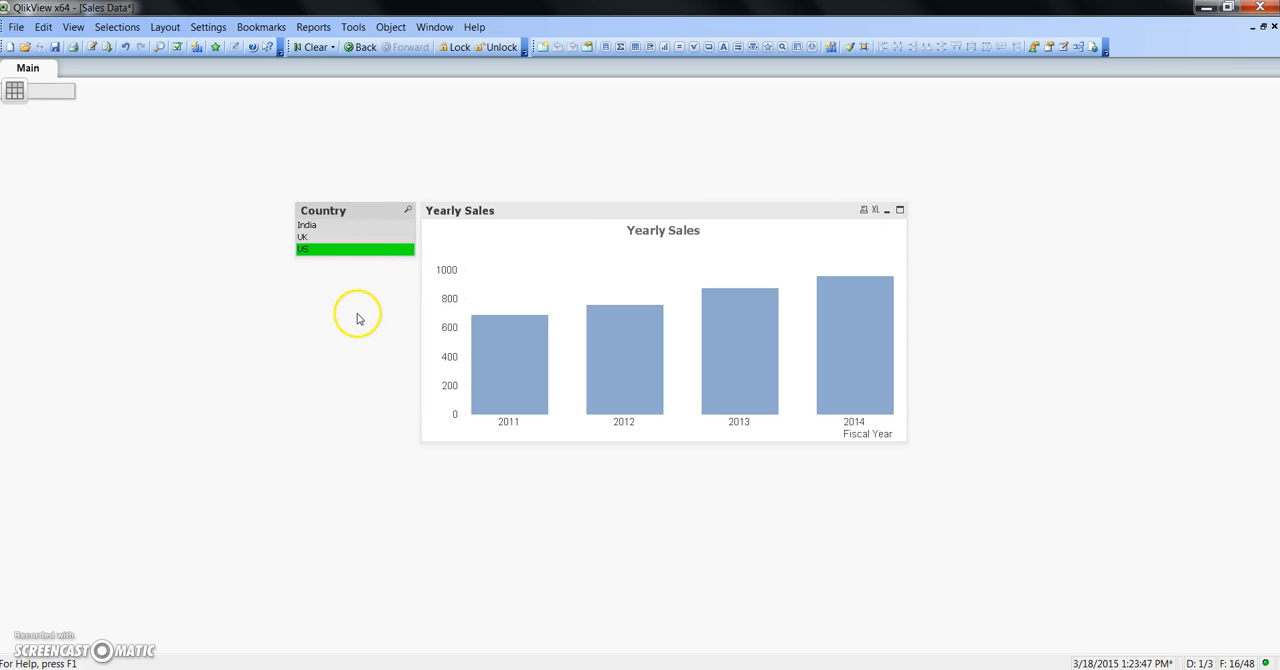
right_click(555, 214)
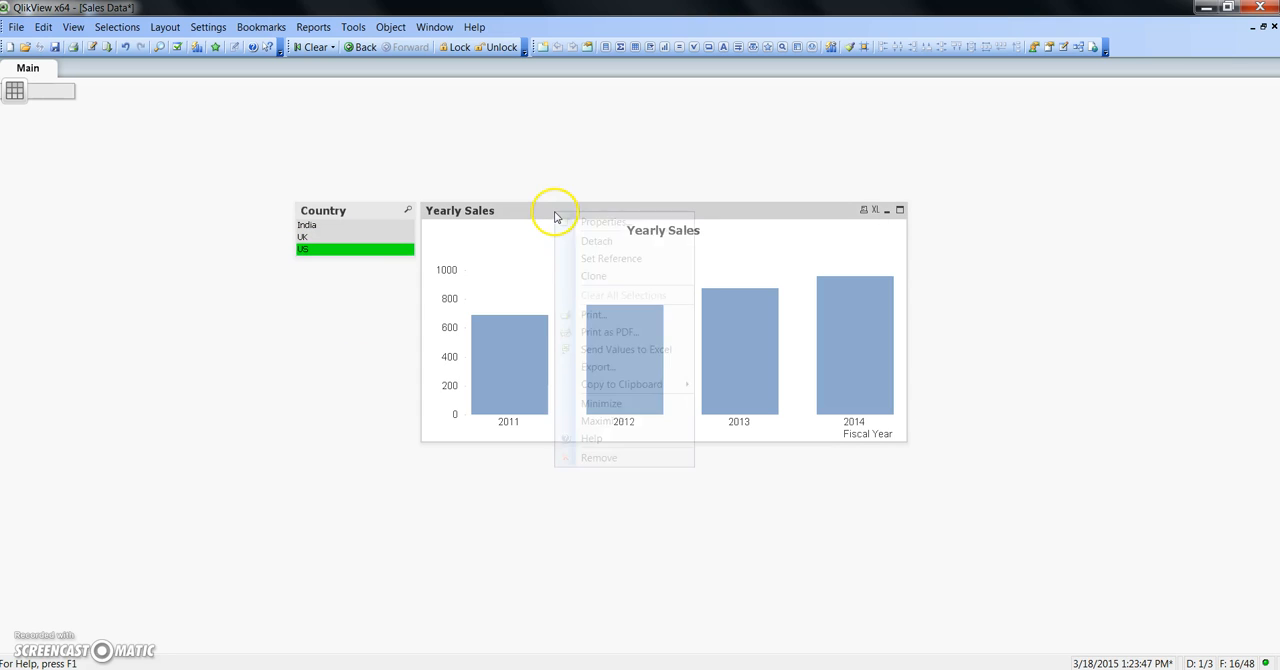
mouse_move(610, 258)
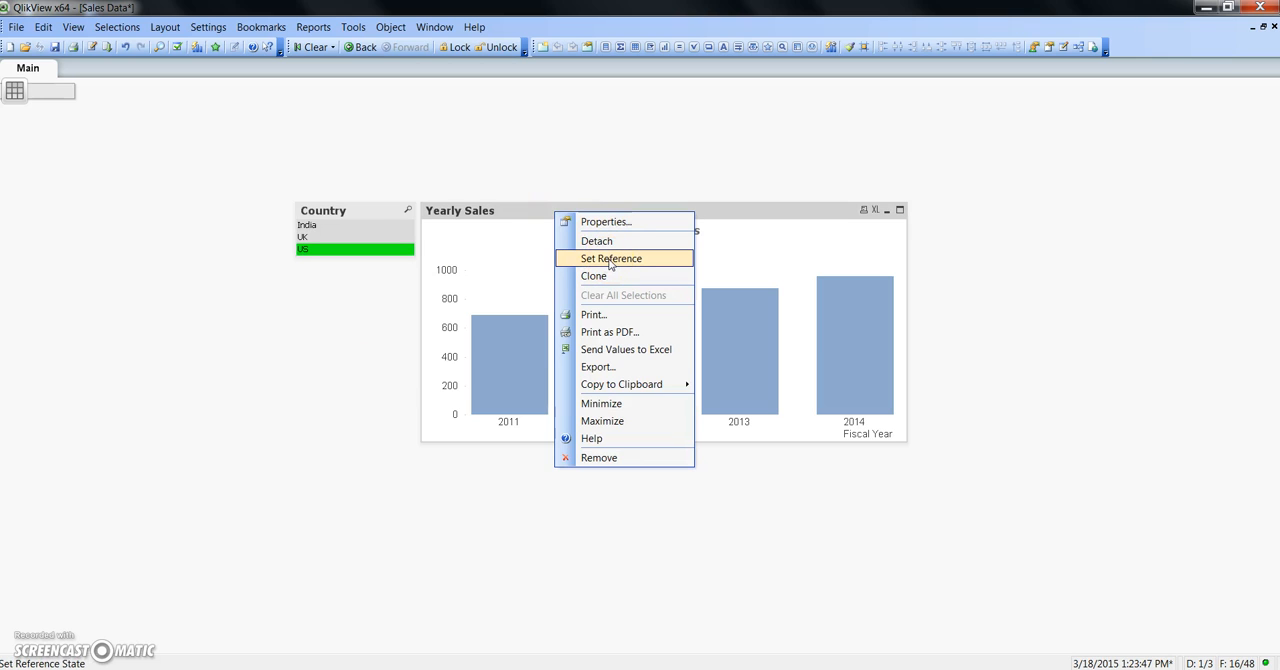